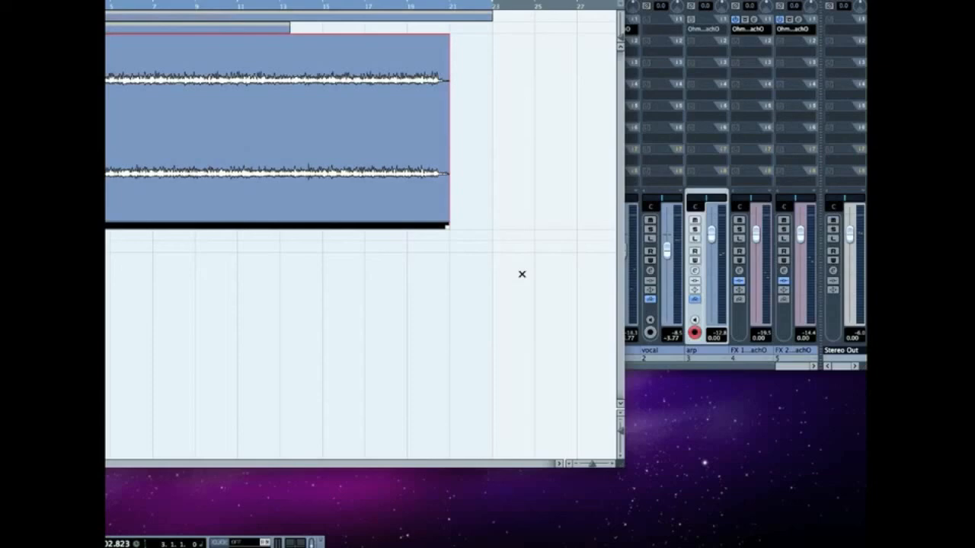
{"action": "mouse_move", "coordinate": [521, 277]}
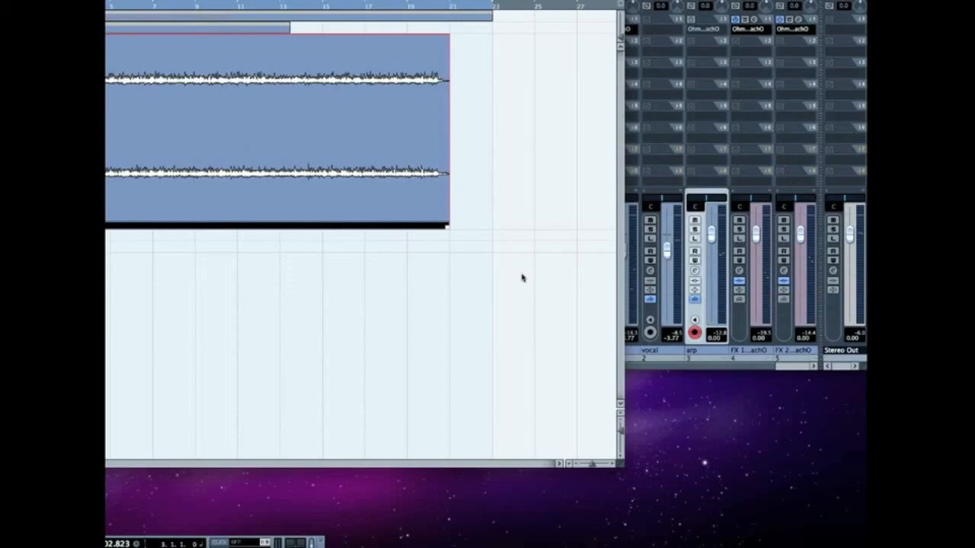